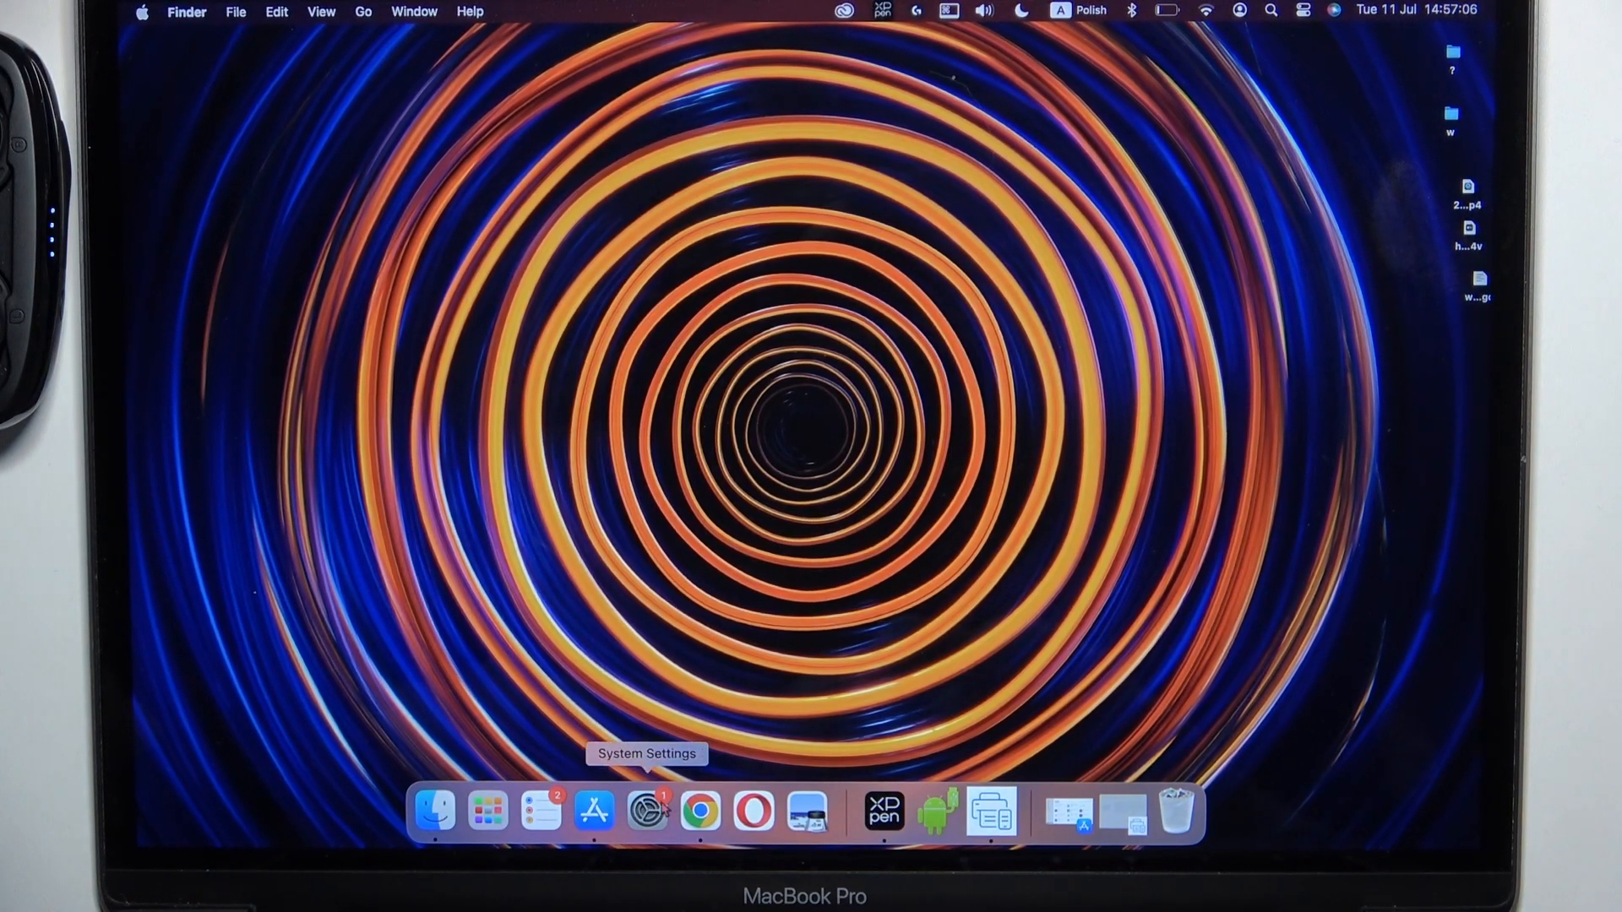
- Connect the FlyBuds 3 earbuds from Nearby Devices in the Bluetooth settings
{"action": "left_click", "coordinate": [646, 811]}
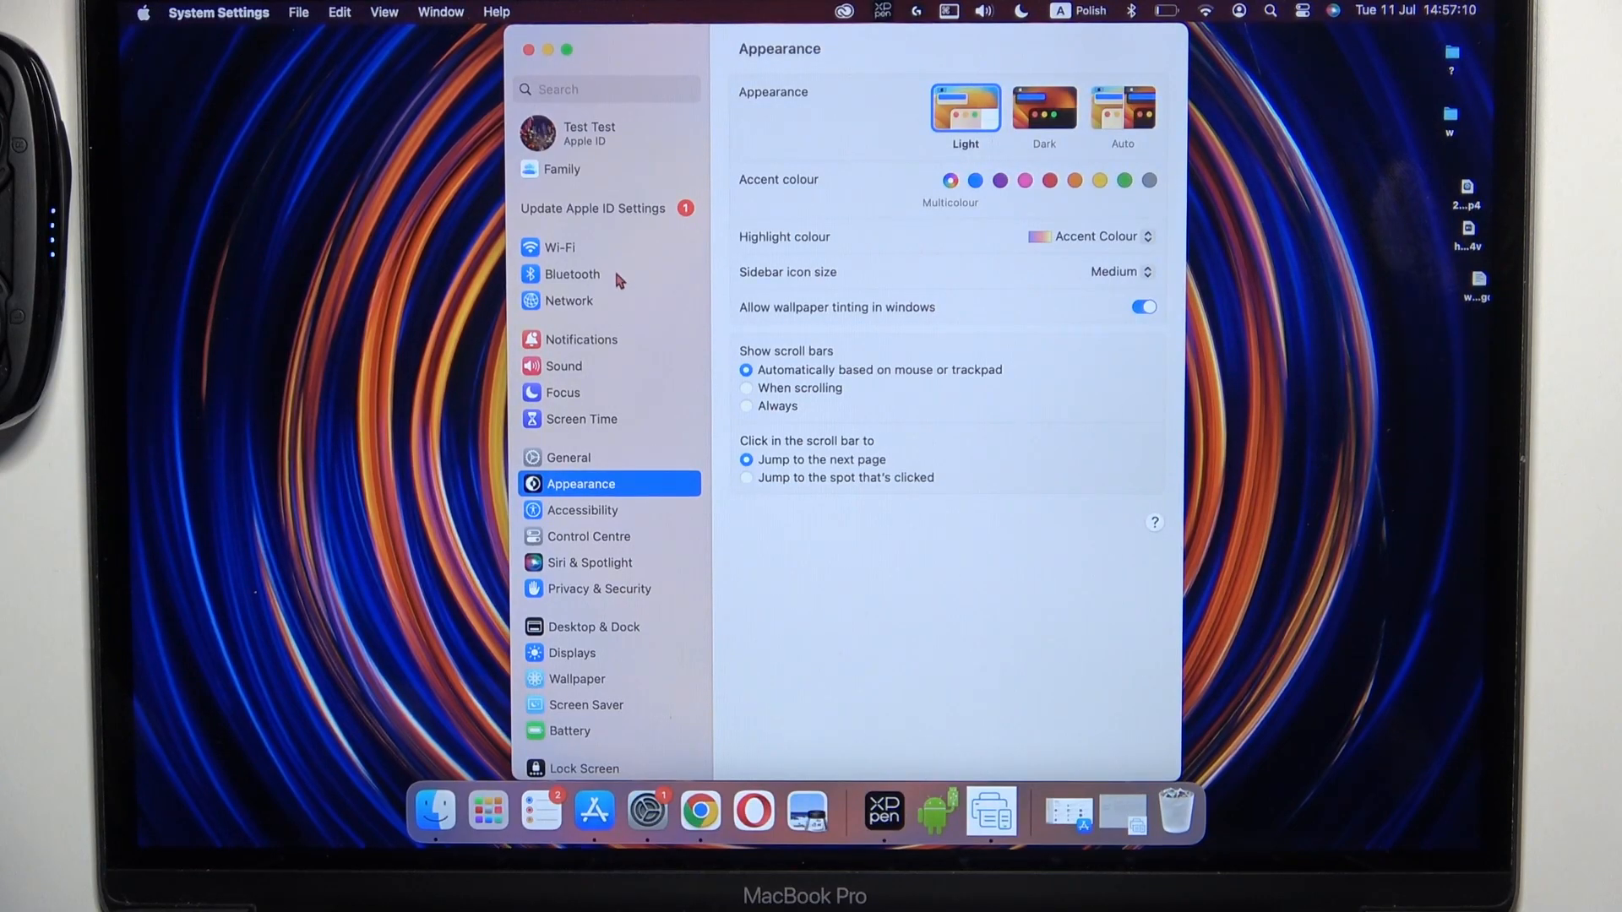
{"action": "left_click", "coordinate": [573, 274]}
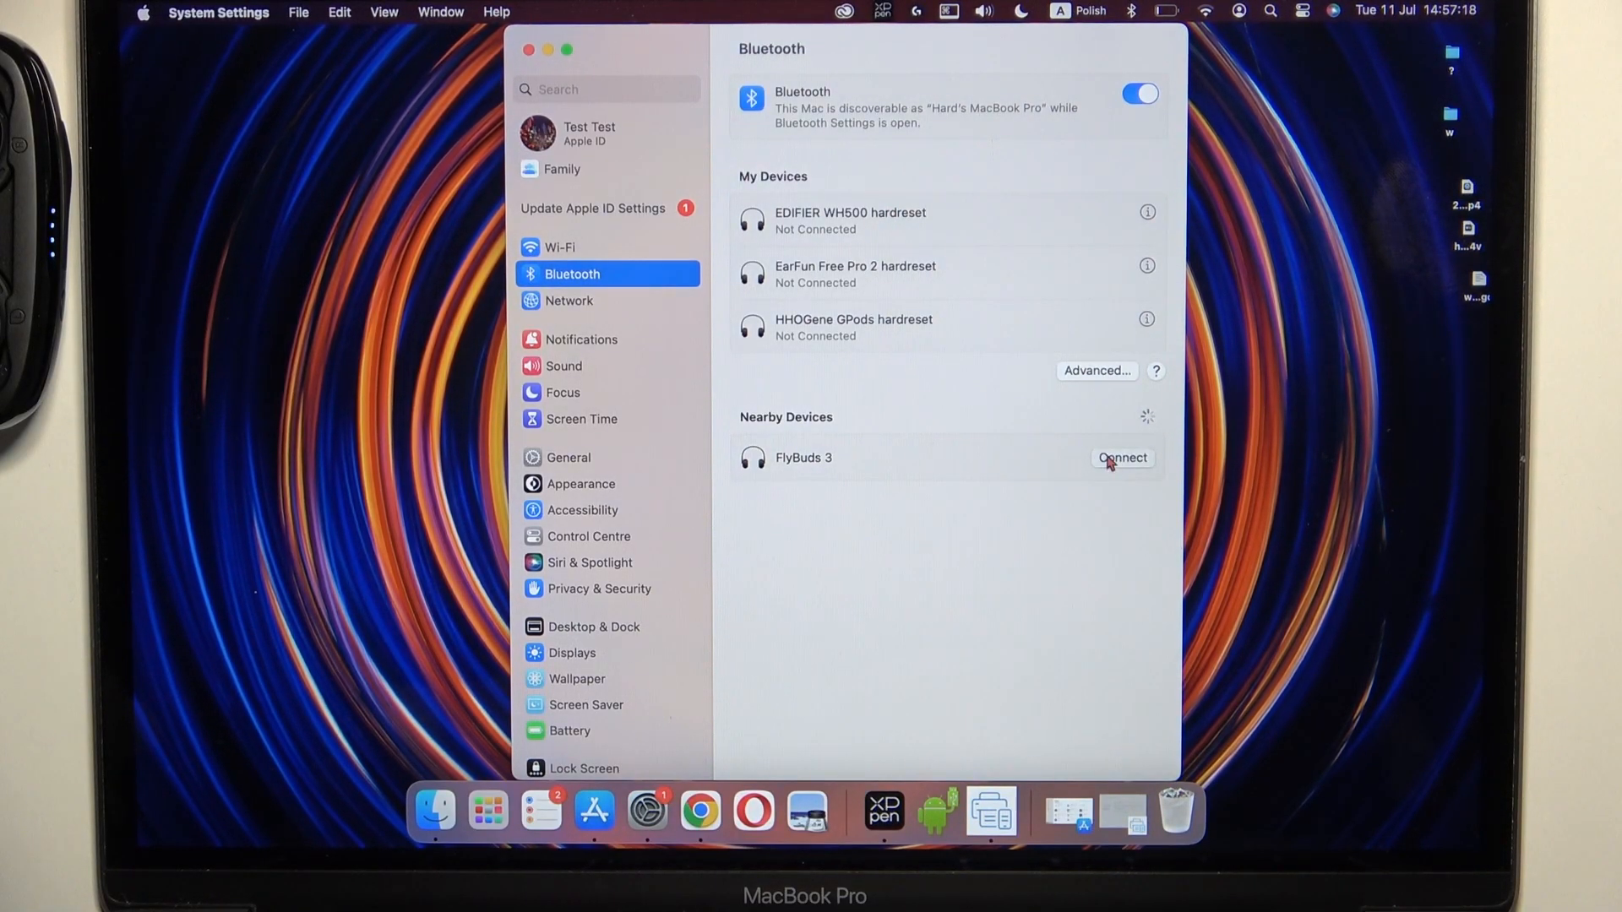
{"action": "left_click", "coordinate": [1122, 458]}
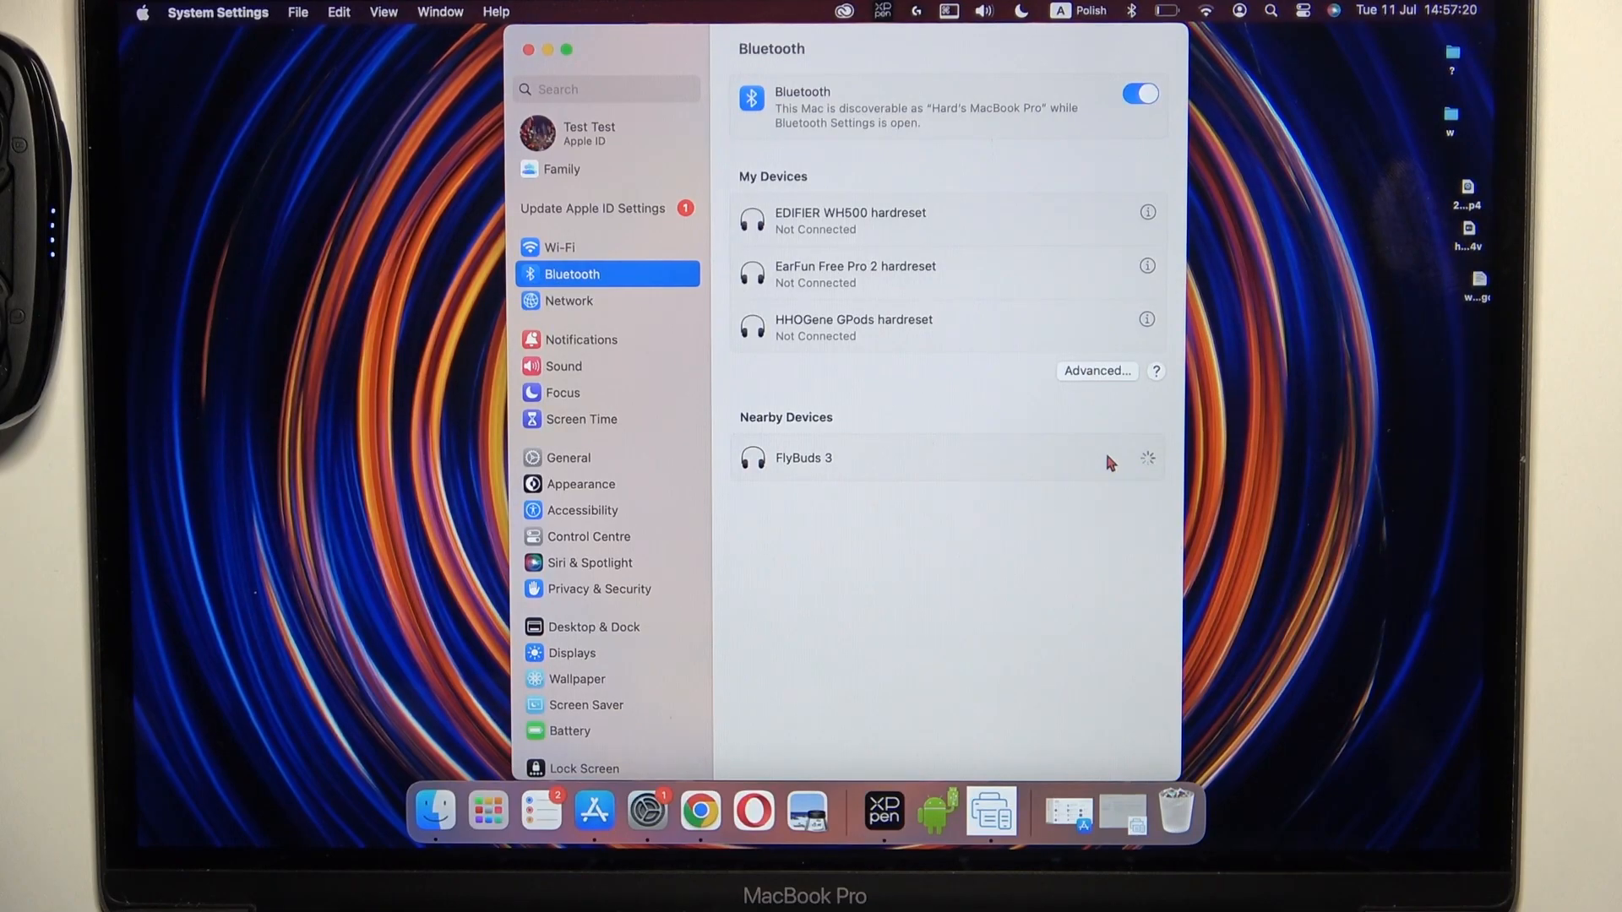
{"action": "left_click", "coordinate": [804, 458]}
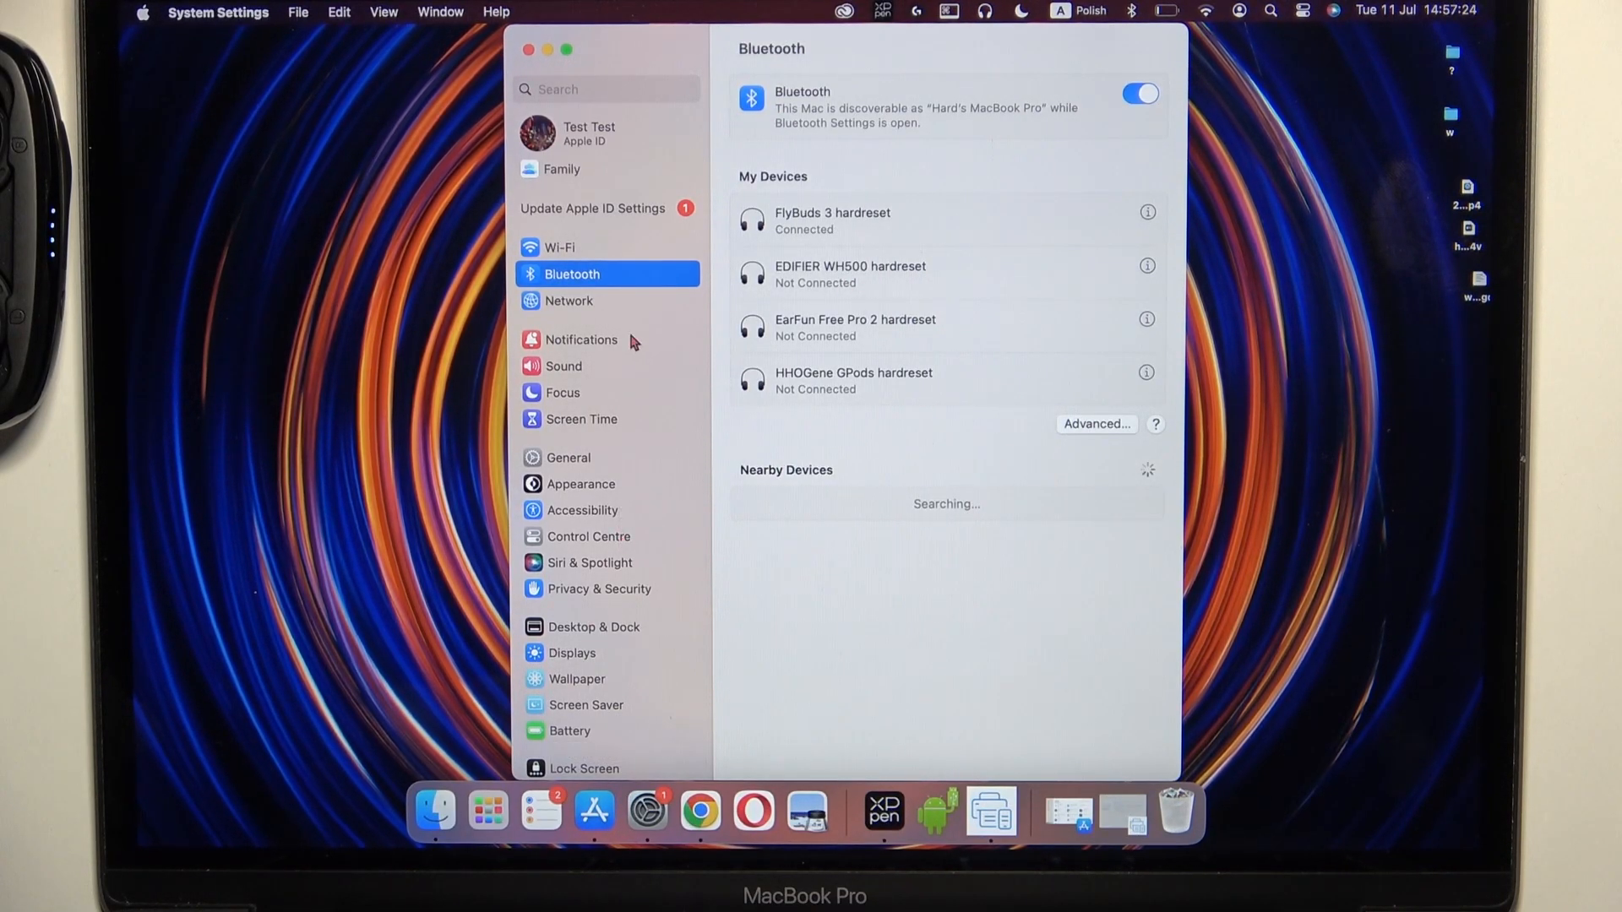
- Select FlyBuds 3 as both the sound output and input device in the Sound settings
{"action": "left_click", "coordinate": [564, 365]}
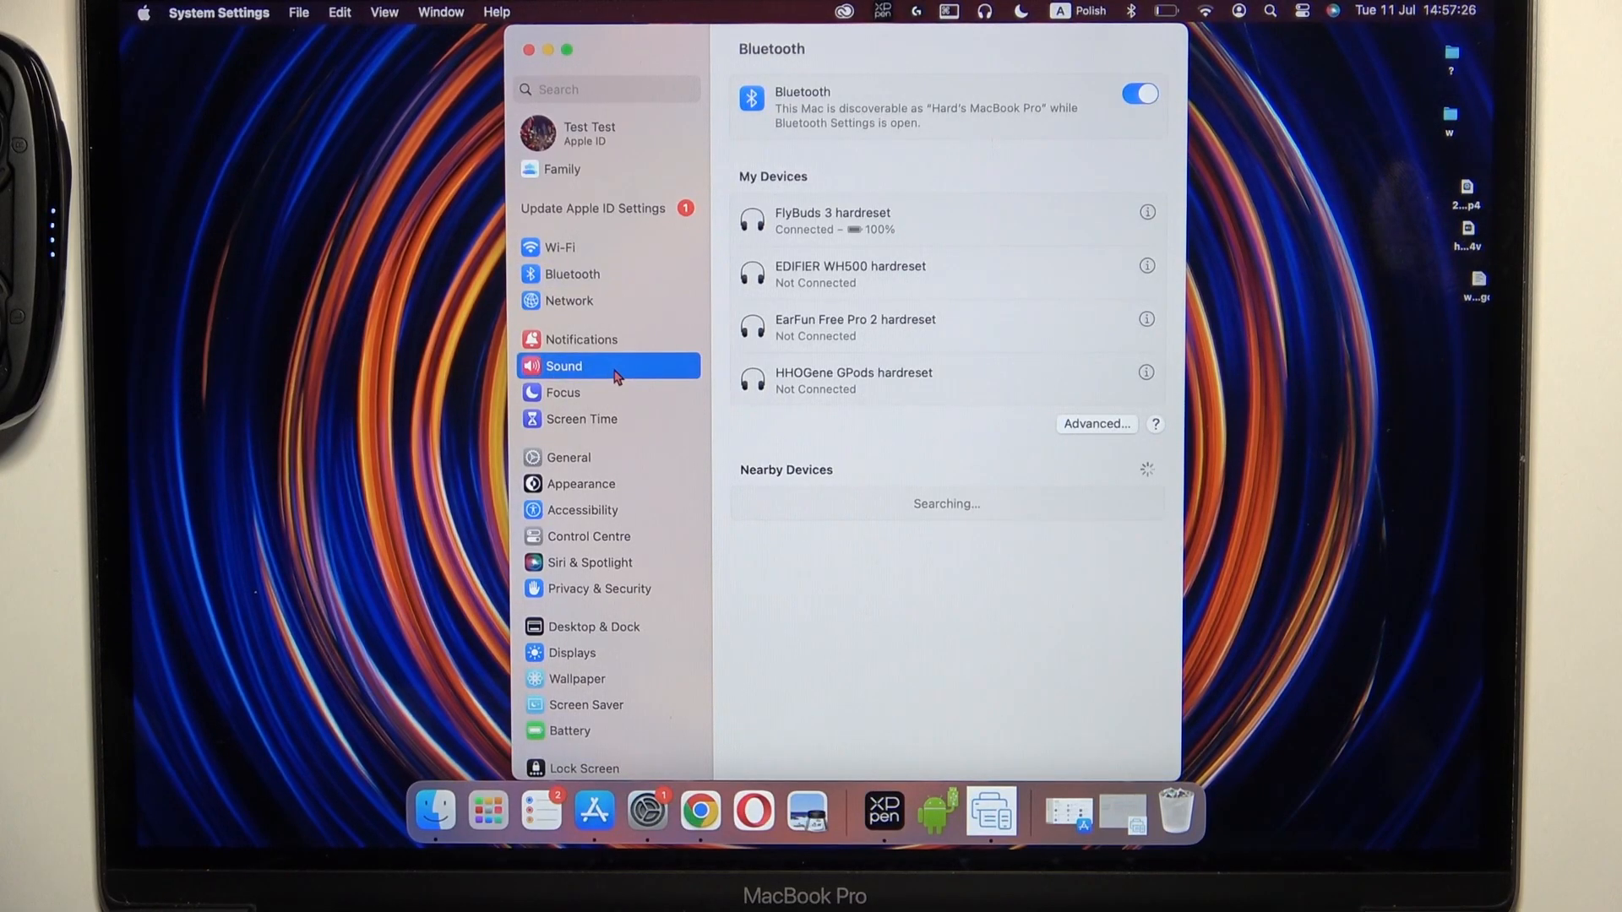
{"action": "left_click", "coordinate": [564, 365]}
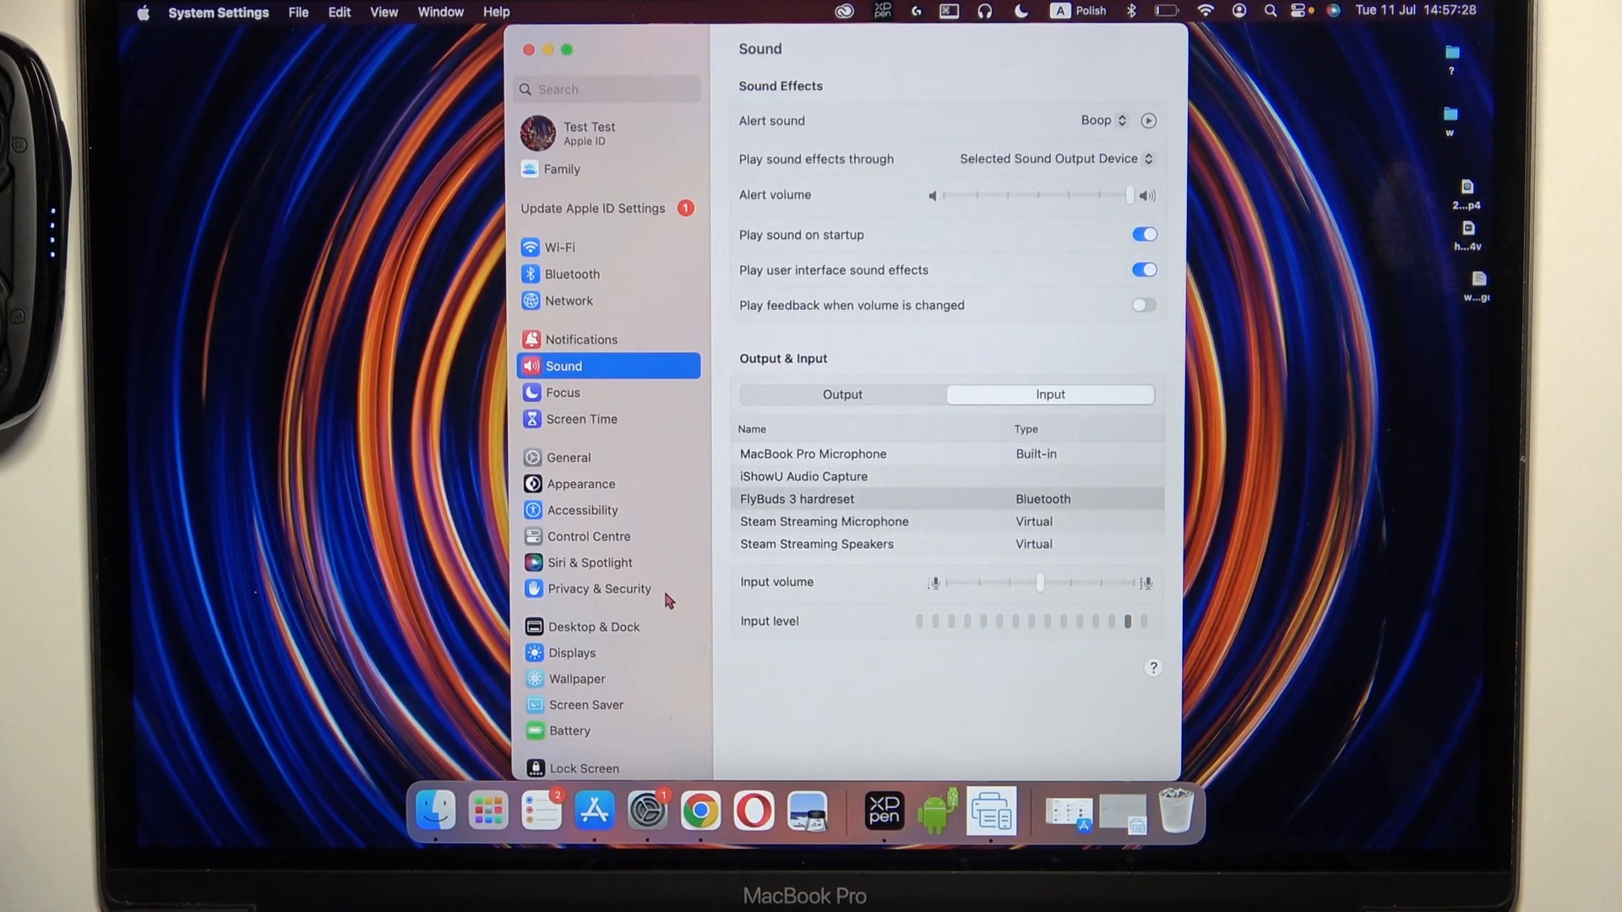
{"action": "left_click", "coordinate": [842, 394]}
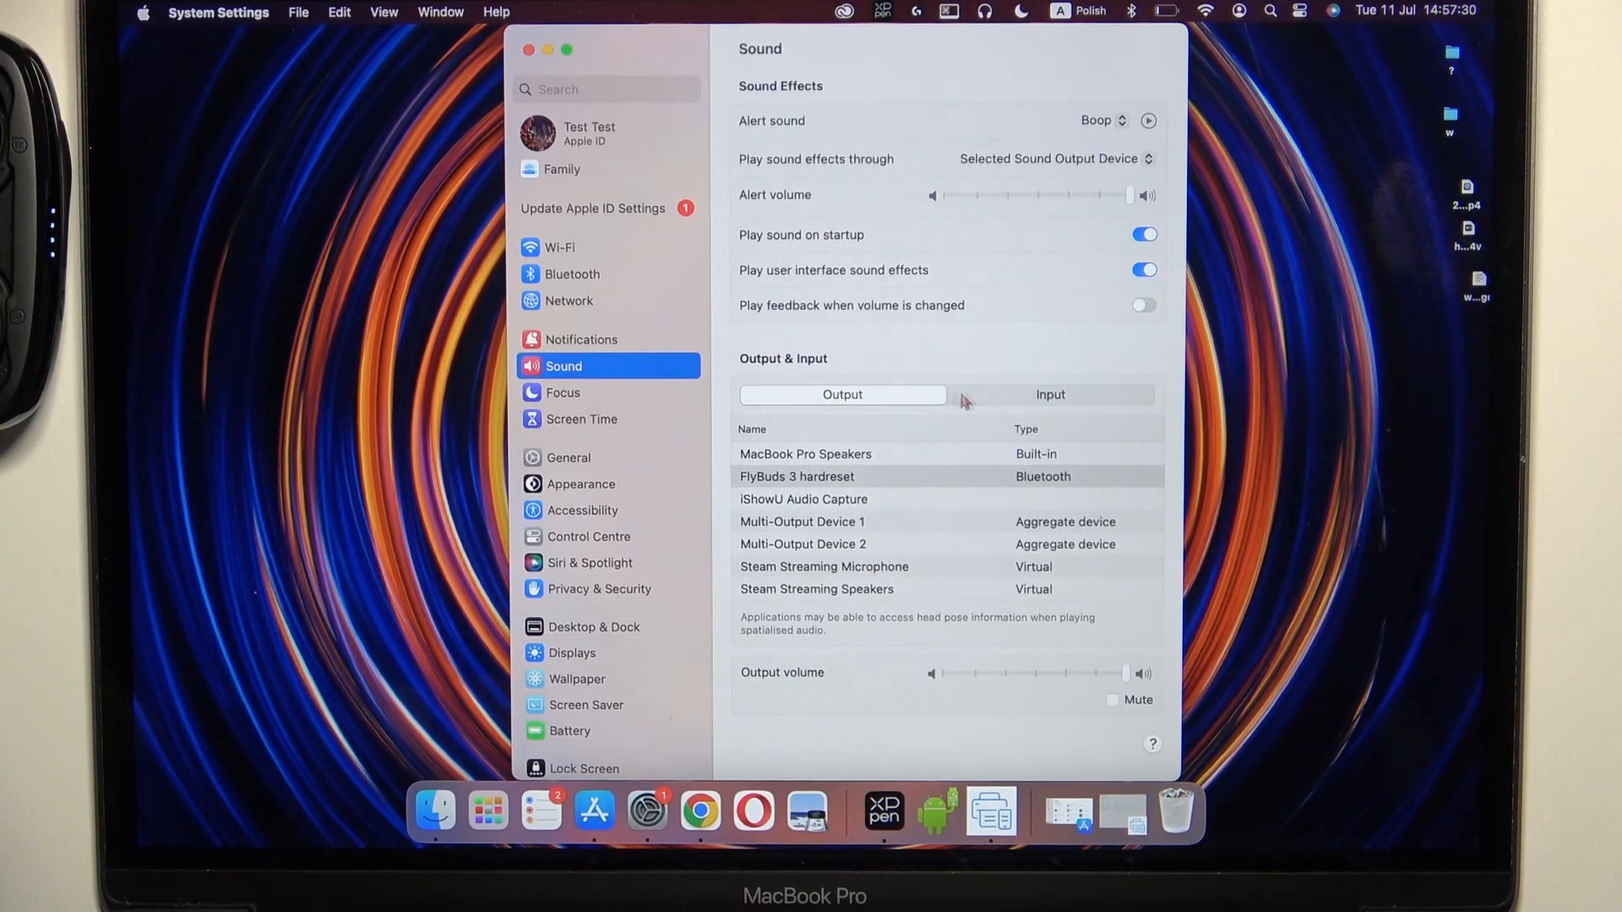
{"action": "left_click", "coordinate": [1049, 394]}
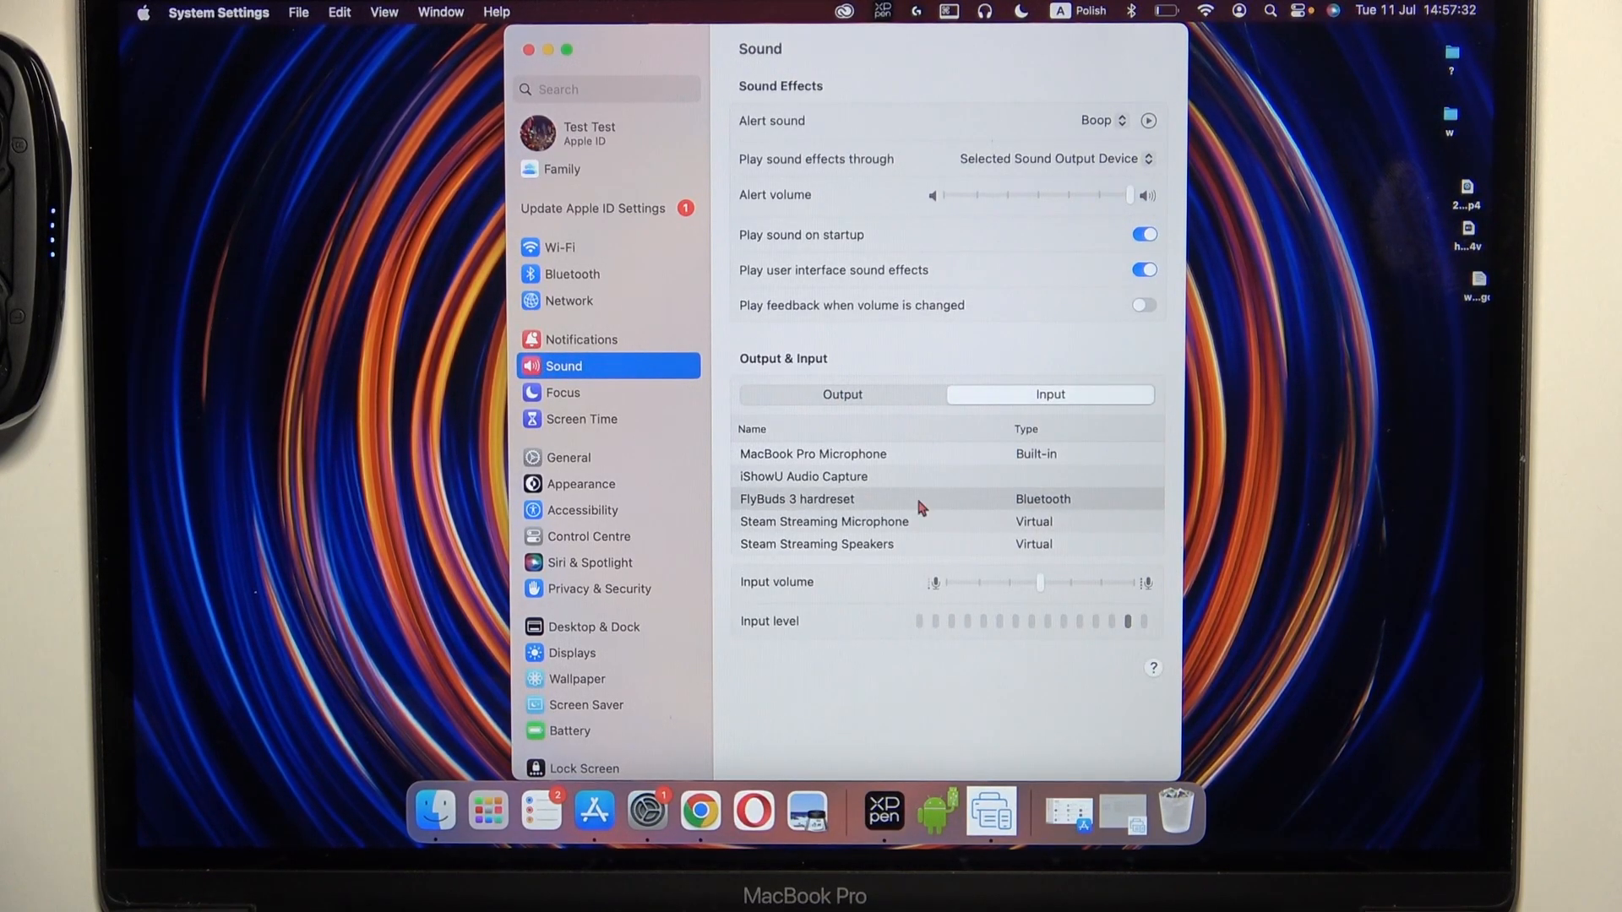